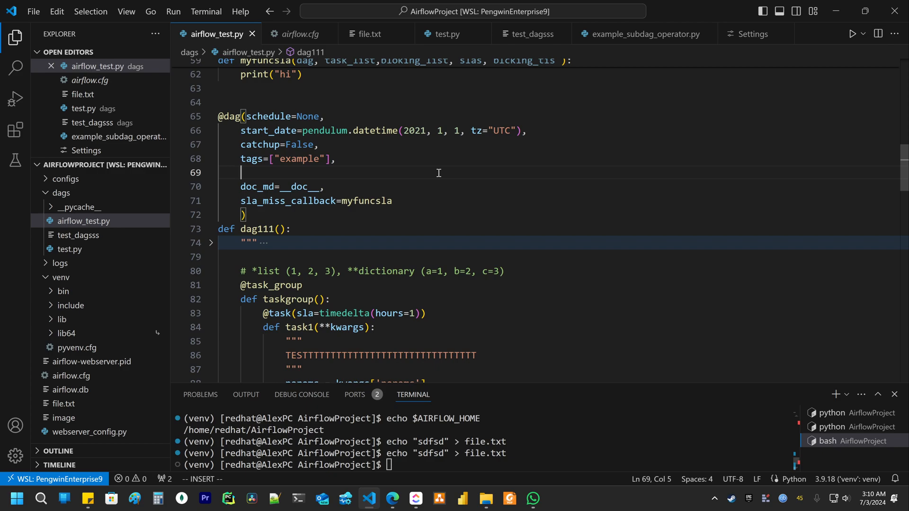
pyautogui.moveTo(234, 123)
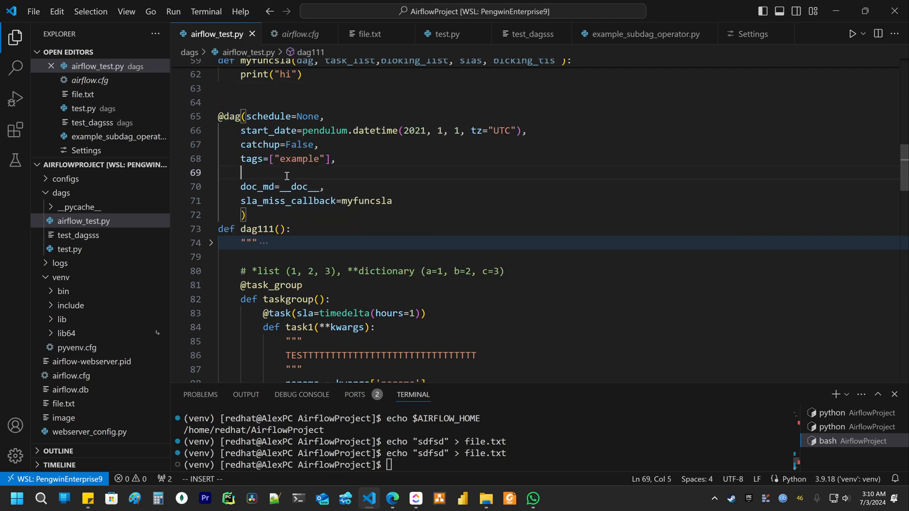
pyautogui.write("params={'name':'alex'},")
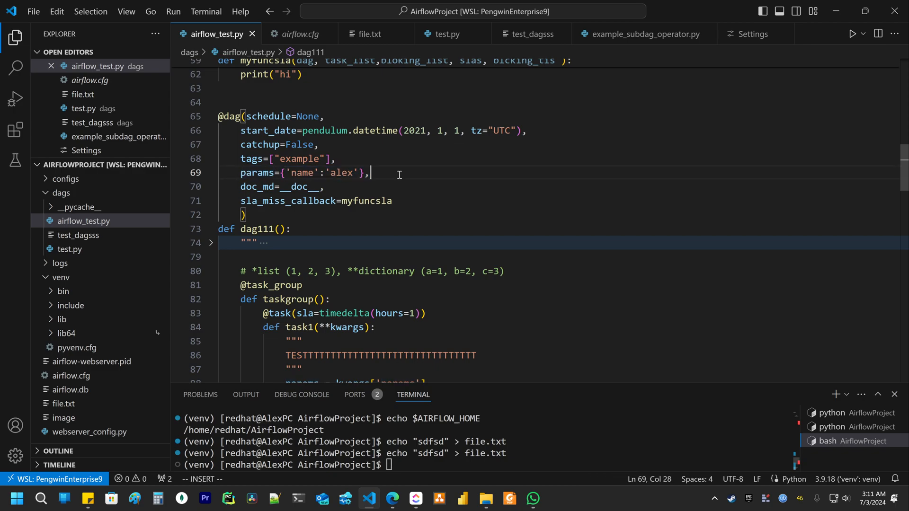
pyautogui.doubleClick(301, 173)
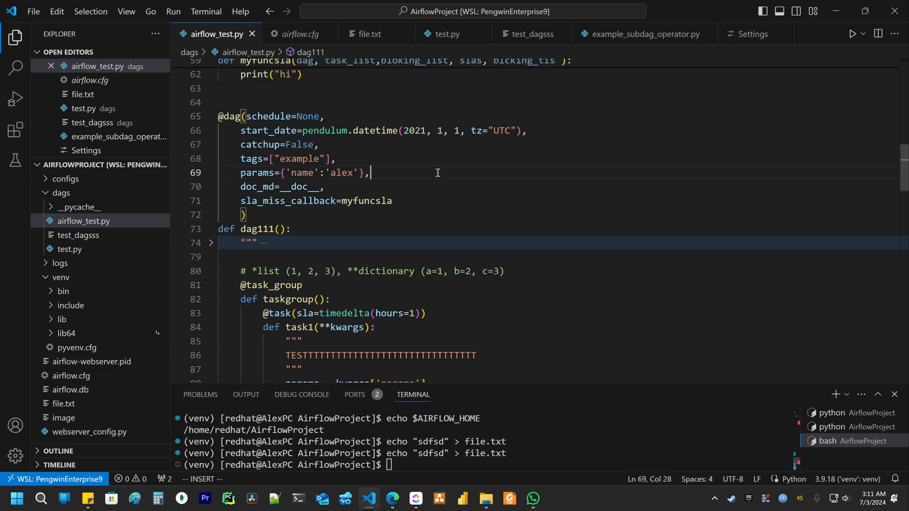
pyautogui.moveTo(440, 169)
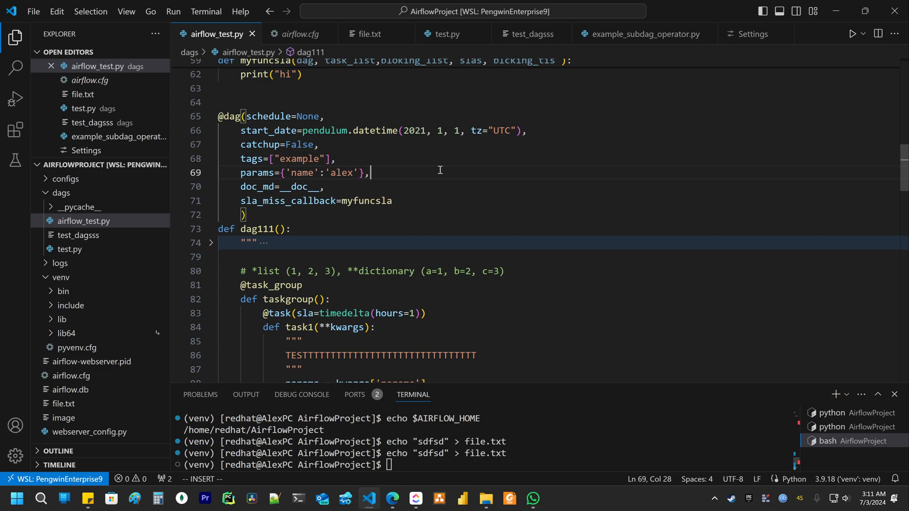
pyautogui.scroll(-3)
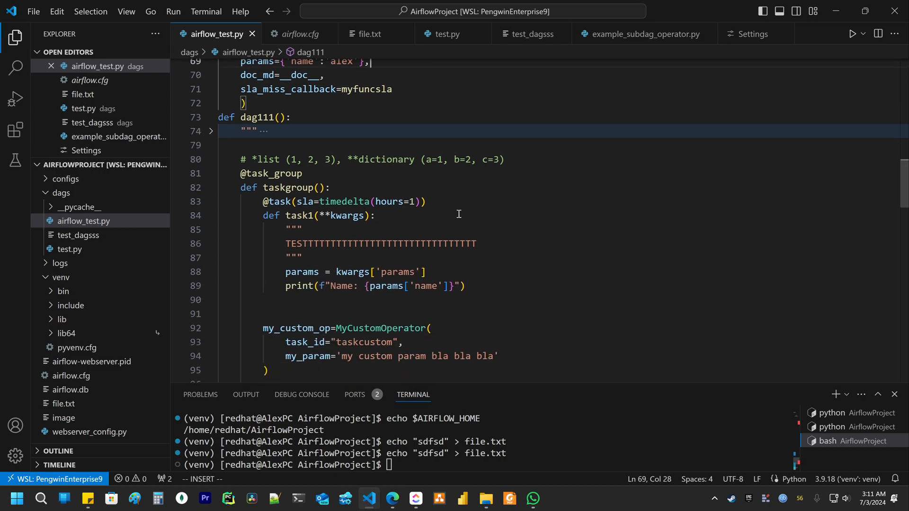
pyautogui.click(520, 160)
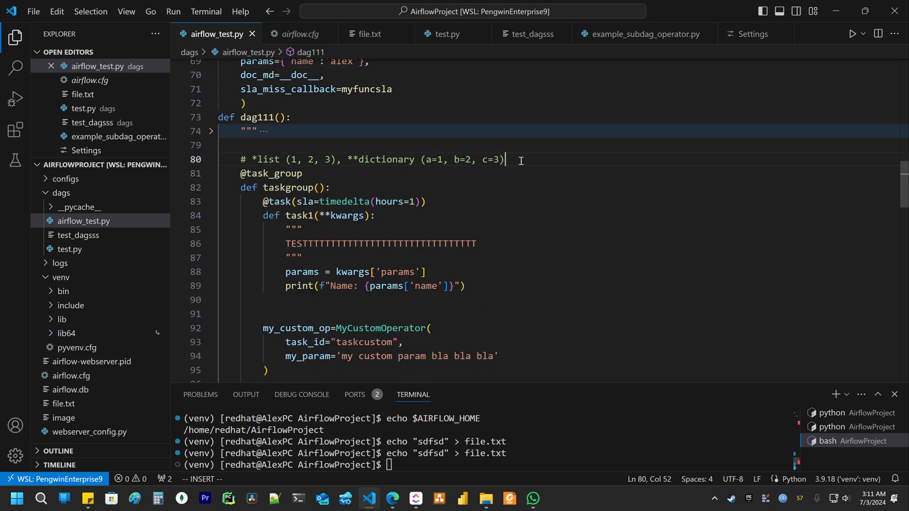
pyautogui.moveTo(426, 223)
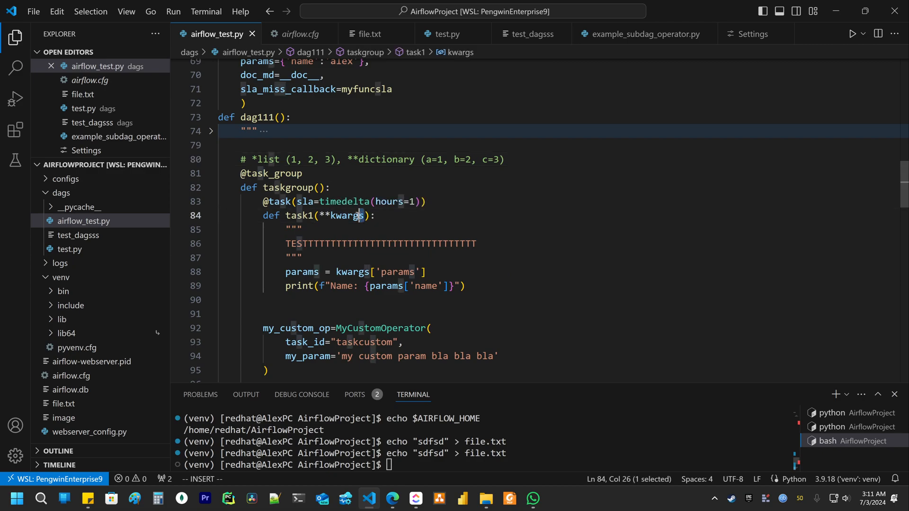
pyautogui.doubleClick(347, 215)
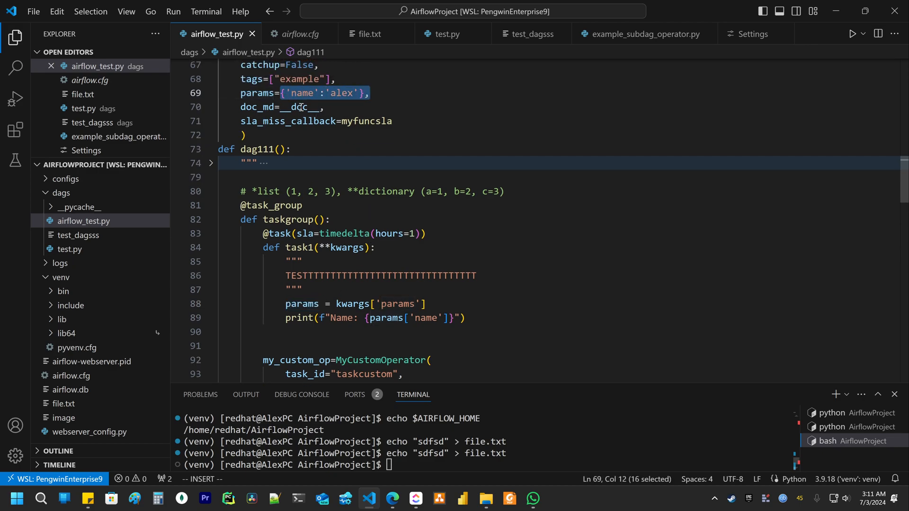
pyautogui.moveTo(301, 109)
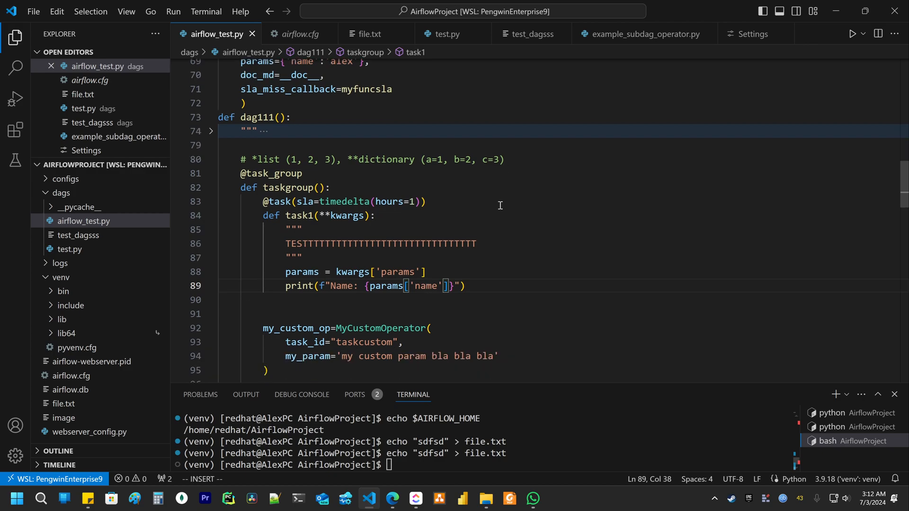
# Append the {{params.keyparam}} Jinja template to the end of MyCustomOperator's my_param string
pyautogui.scroll(-3)
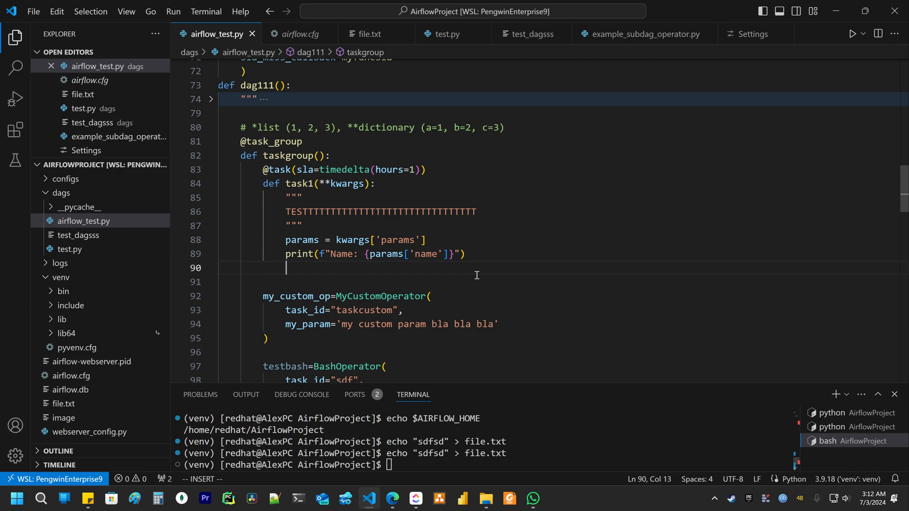
pyautogui.moveTo(564, 284)
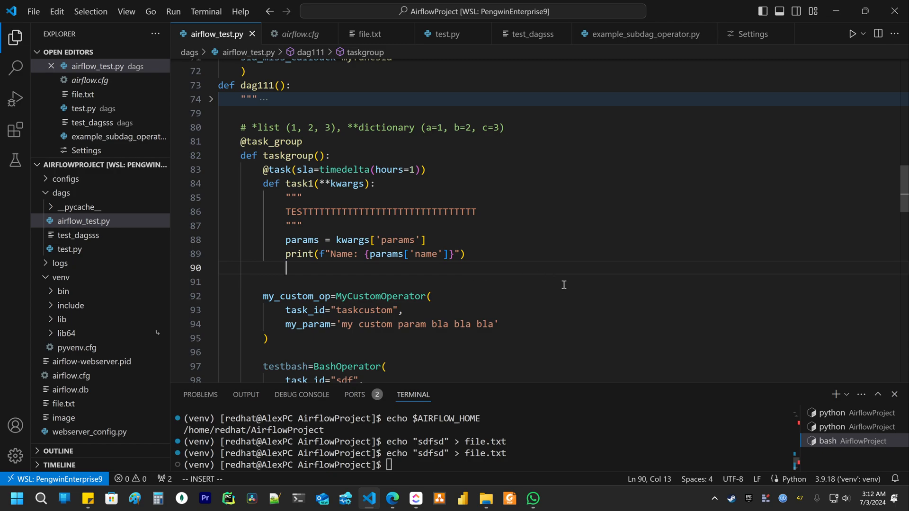
pyautogui.moveTo(335, 282)
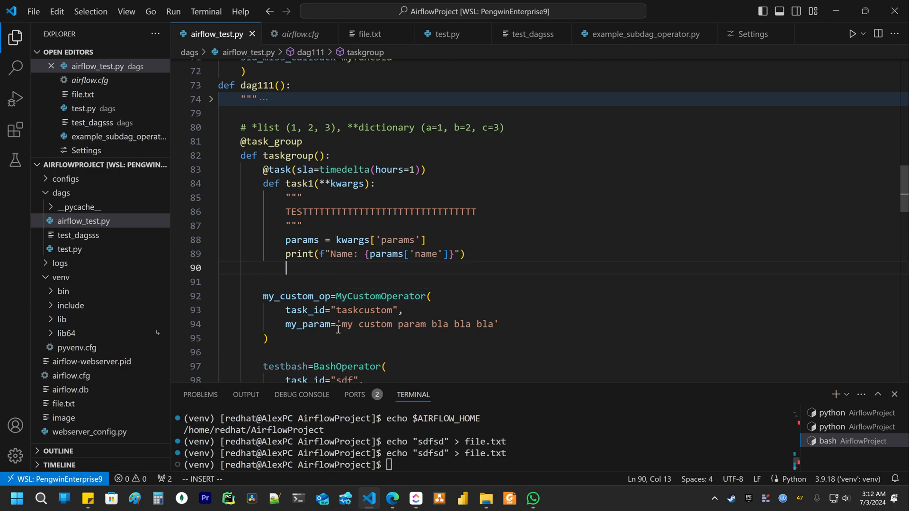
pyautogui.moveTo(340, 324); pyautogui.dragTo(448, 324)
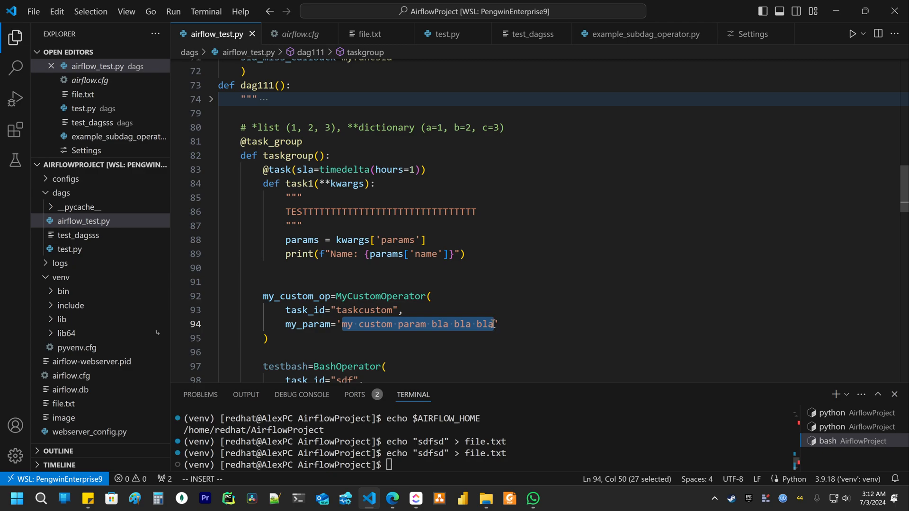
pyautogui.click(499, 324)
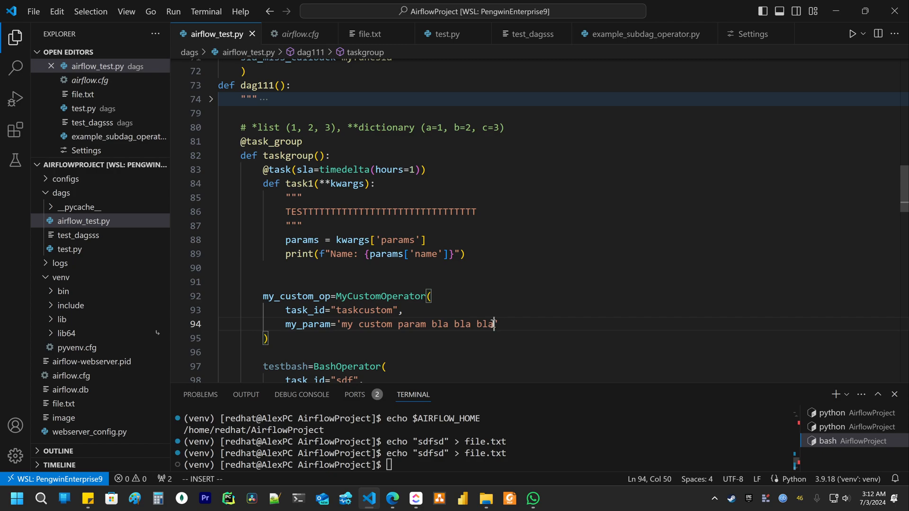
pyautogui.write('{')
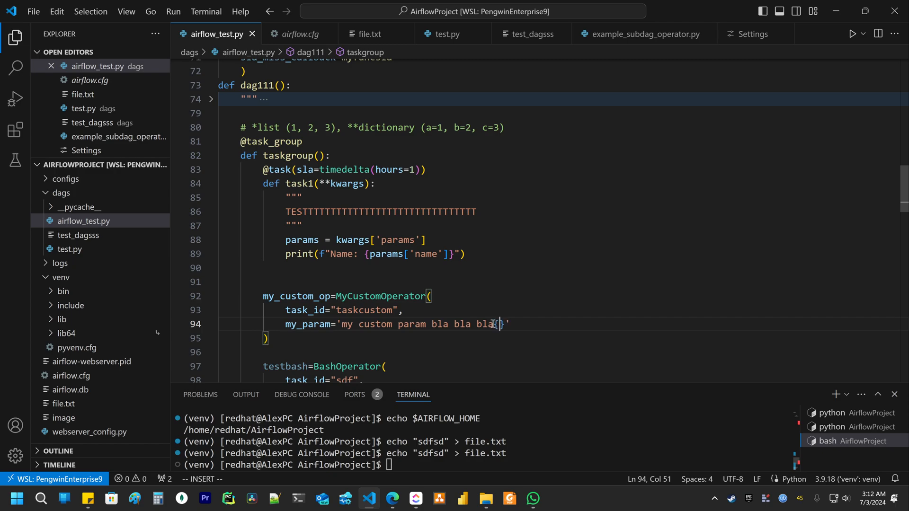
pyautogui.write('{')
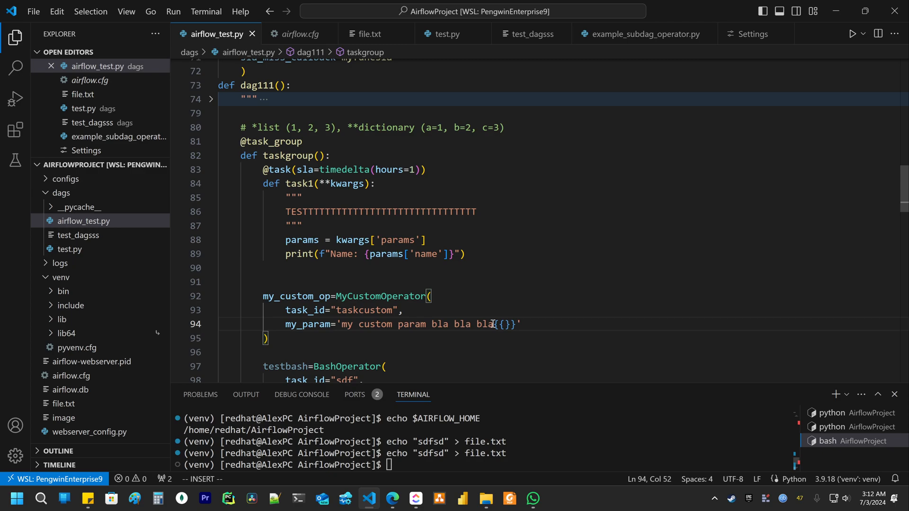
pyautogui.write('params.')
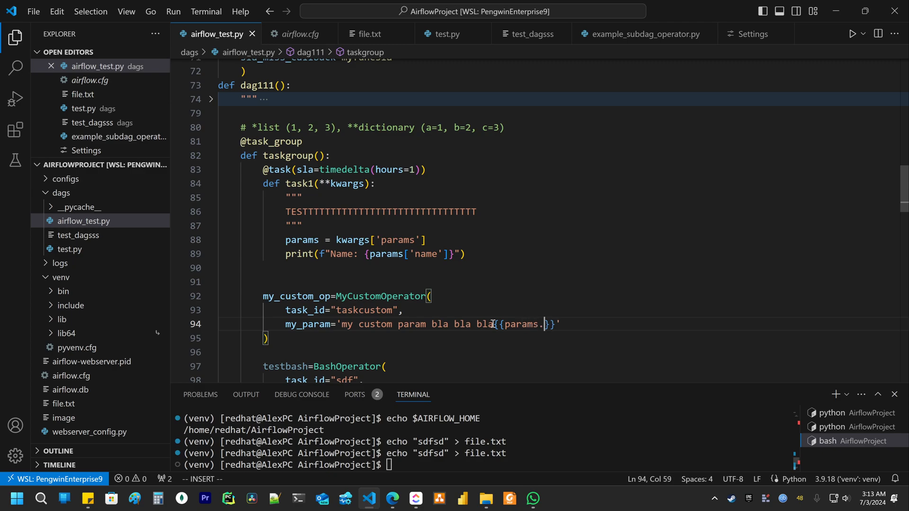
pyautogui.write('key')
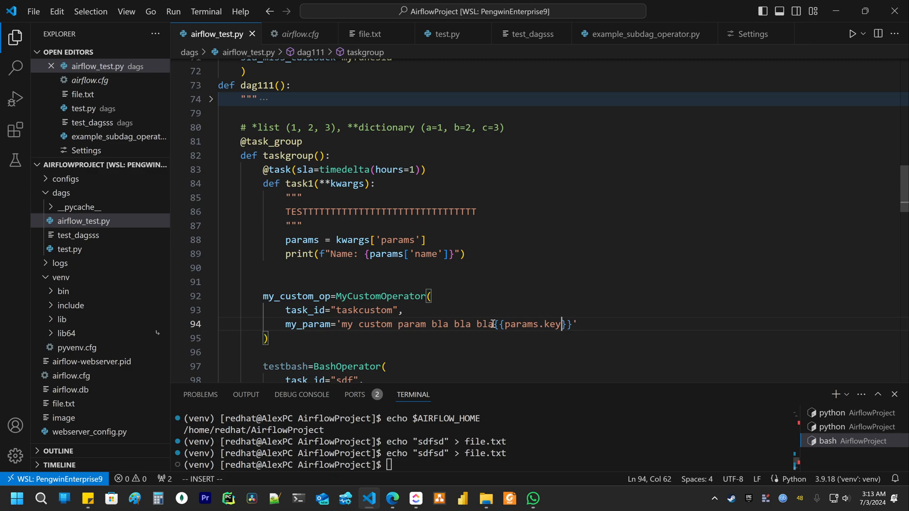
pyautogui.write('param')
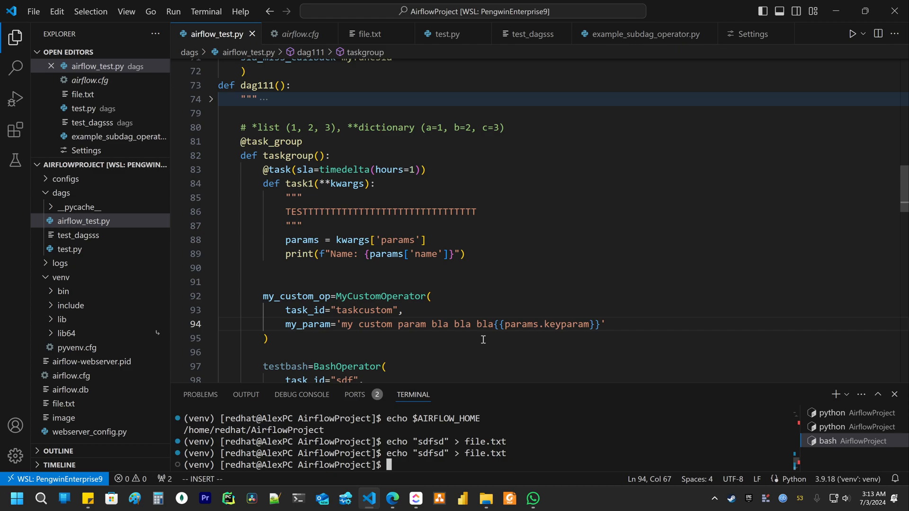
# Start typing the airflow dags trigger command with a --conf JSON skeleton
pyautogui.write('airflow dags dri')
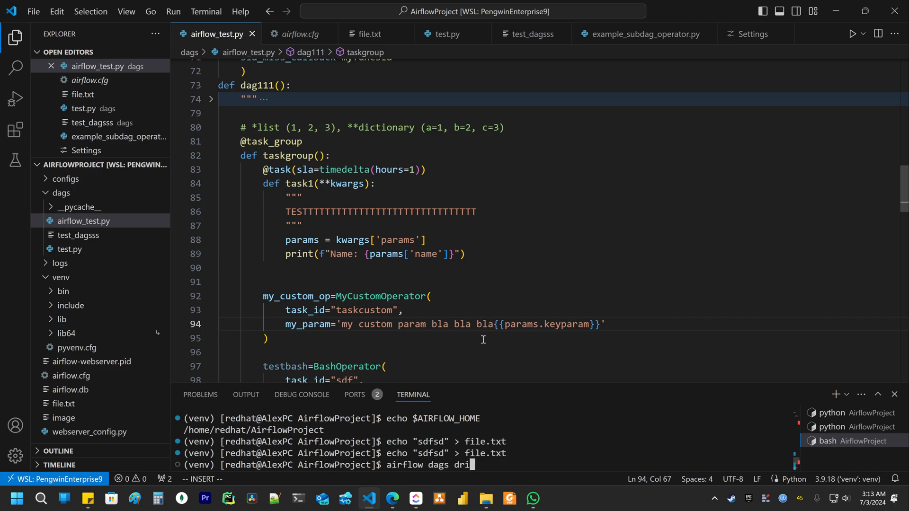
pyautogui.write('gger ==')
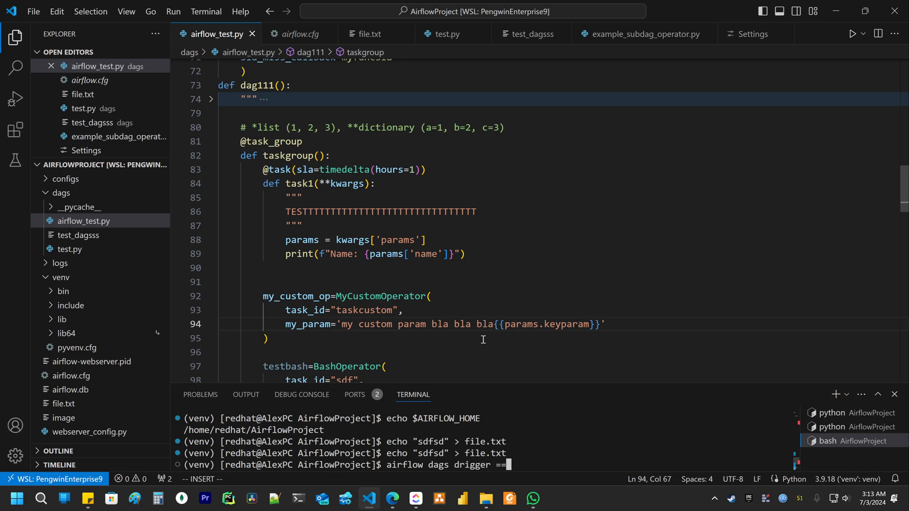
pyautogui.write('--conf')
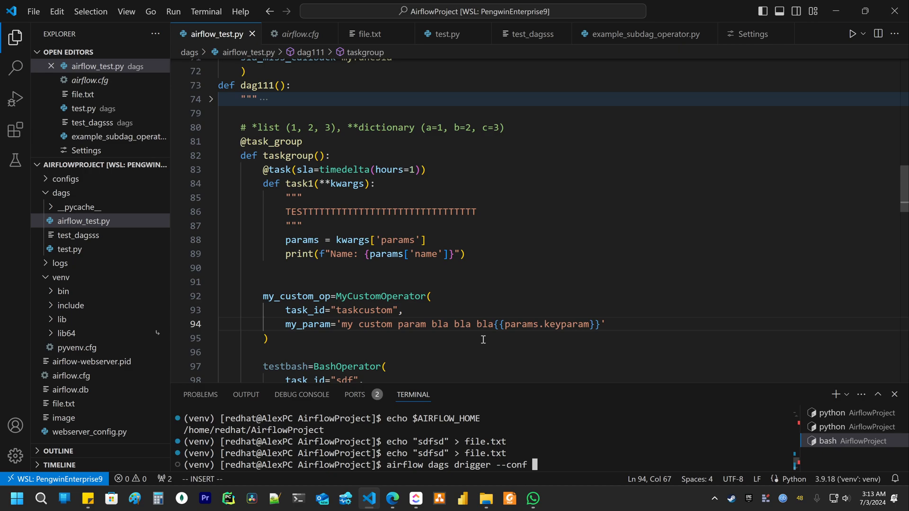
pyautogui.write("'")
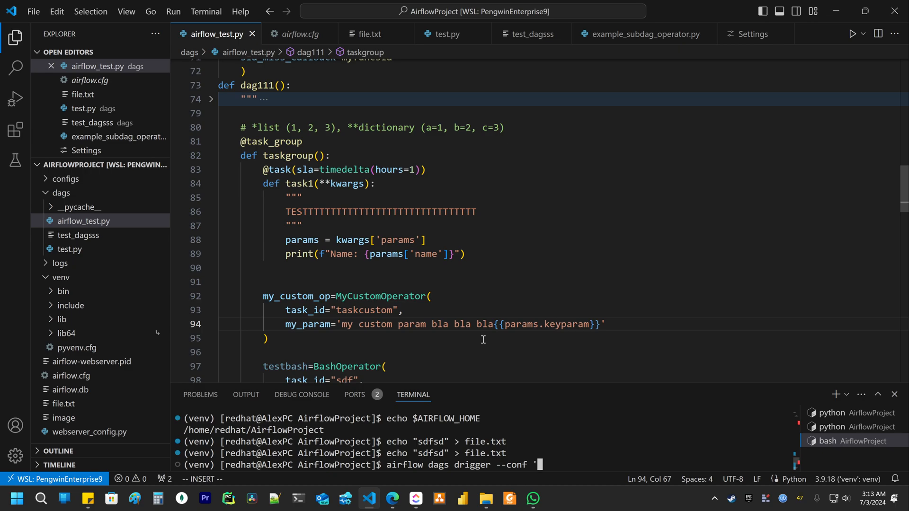
pyautogui.write('{')
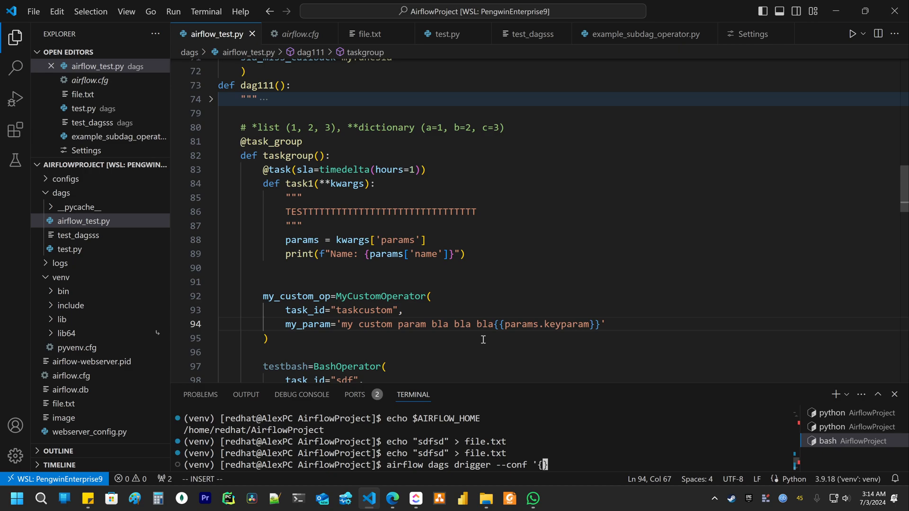
pyautogui.write('"')
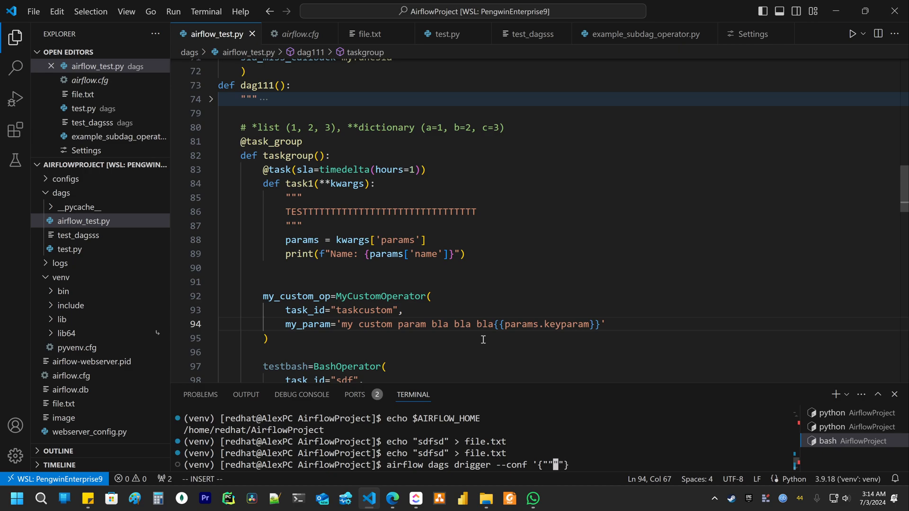
pyautogui.write('":""}')
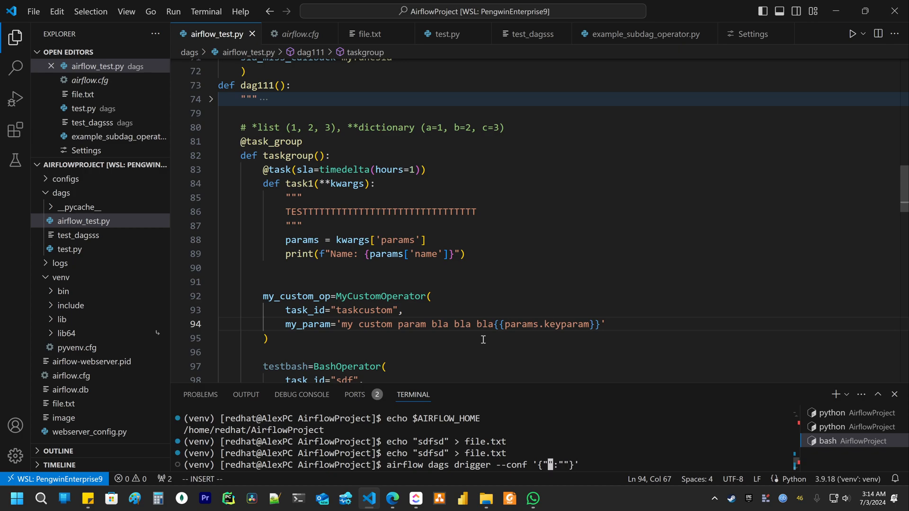
# Complete the command as --conf '{"key":"value"}' dag111, fixing the 'drigger' typo
pyautogui.write('para')
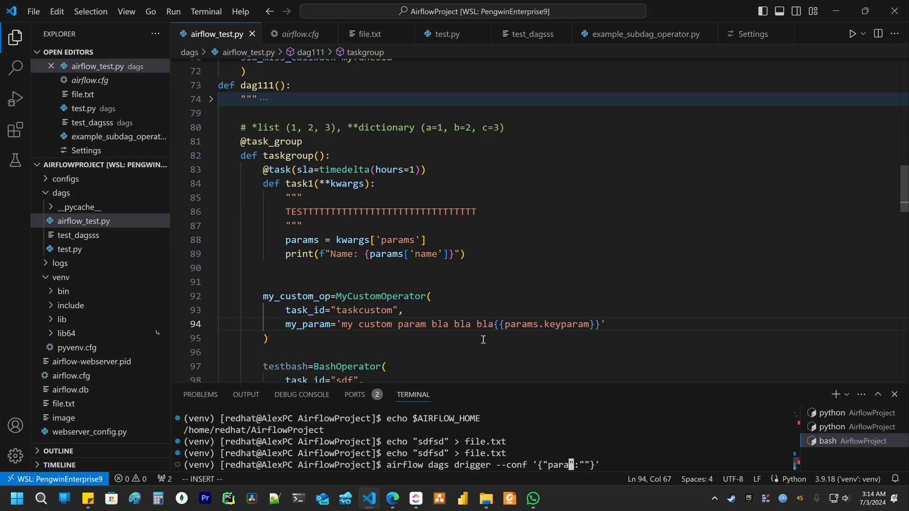
pyautogui.write('value')
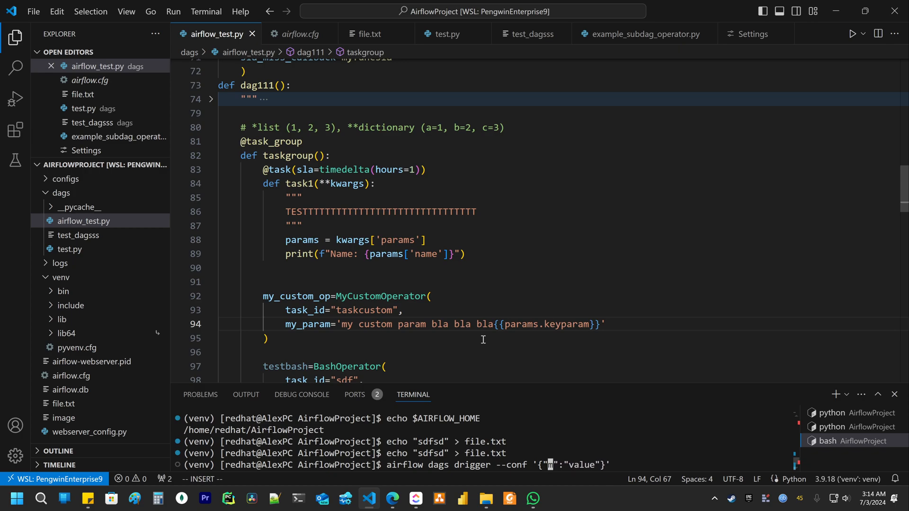
pyautogui.write('key')
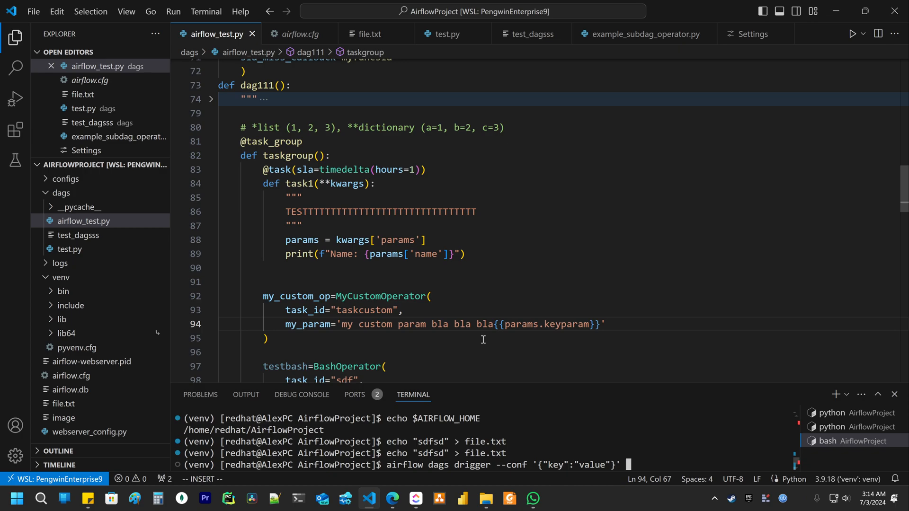
pyautogui.write('dag')
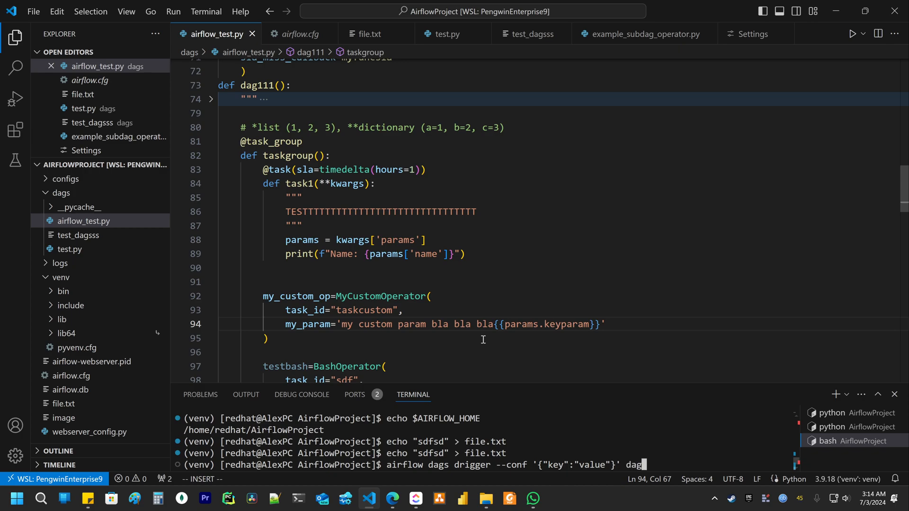
pyautogui.write('111')
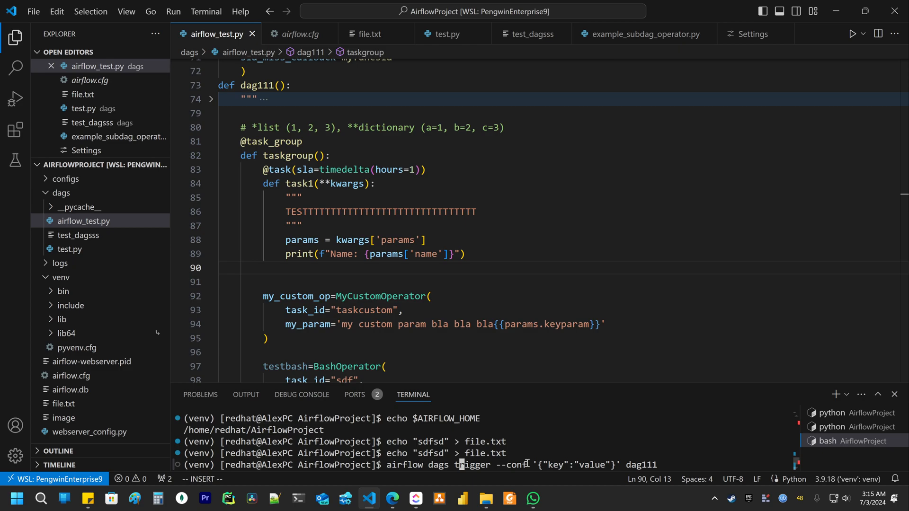
pyautogui.moveTo(358, 286)
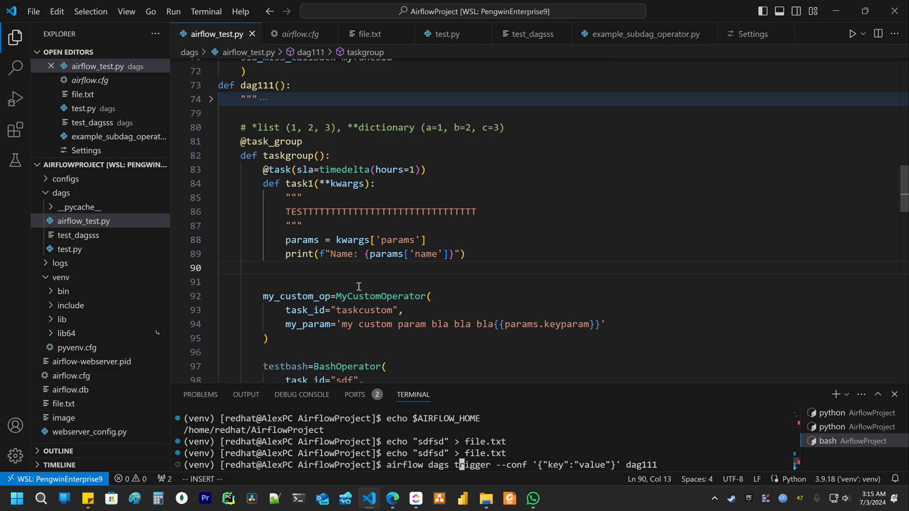
pyautogui.click(425, 273)
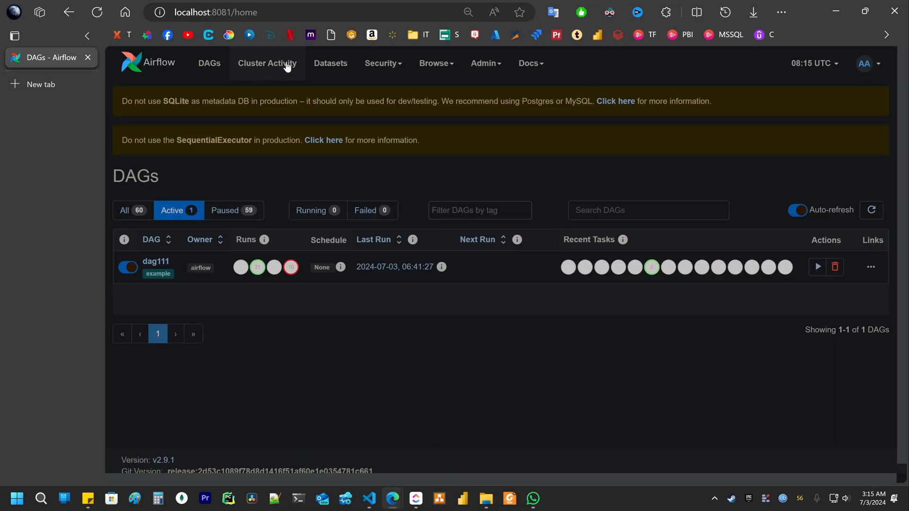
pyautogui.moveTo(221, 12)
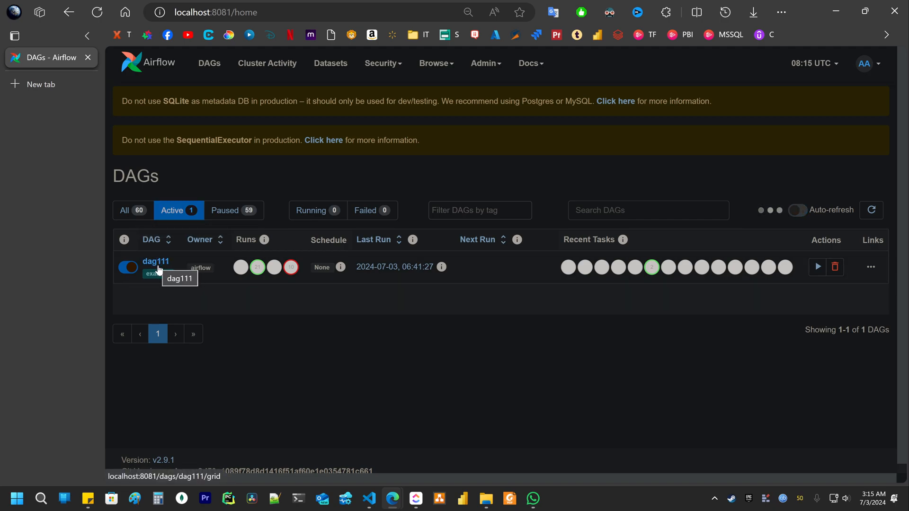
# Open dag111 from the DAGs list and show its graph of mysensors, taskgroup and end
pyautogui.click(155, 261)
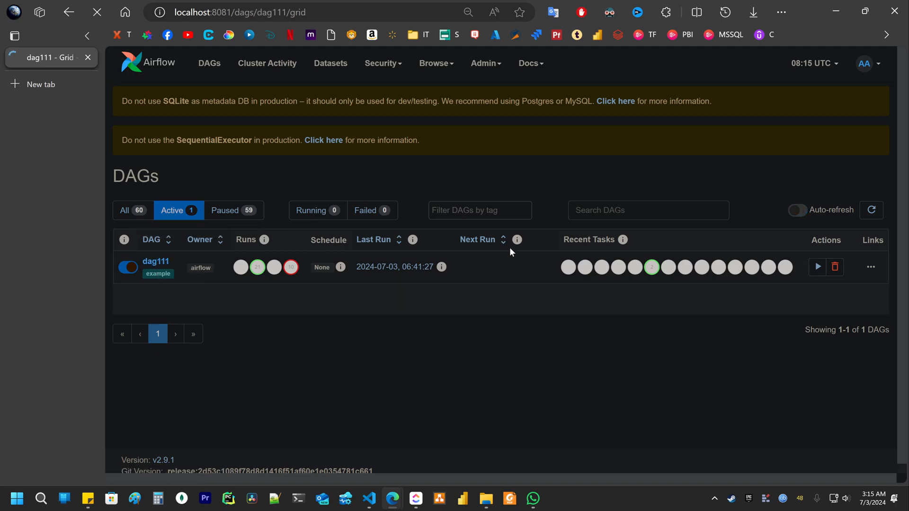
pyautogui.click(155, 261)
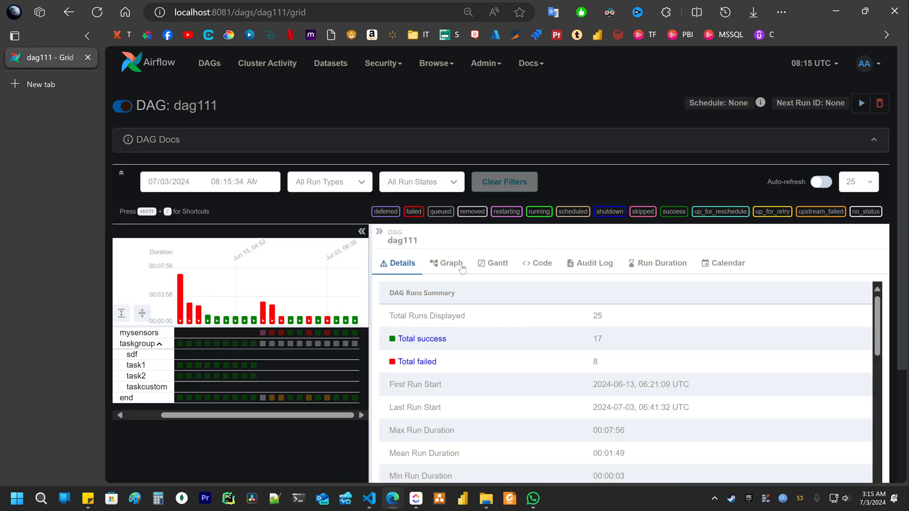
pyautogui.click(451, 263)
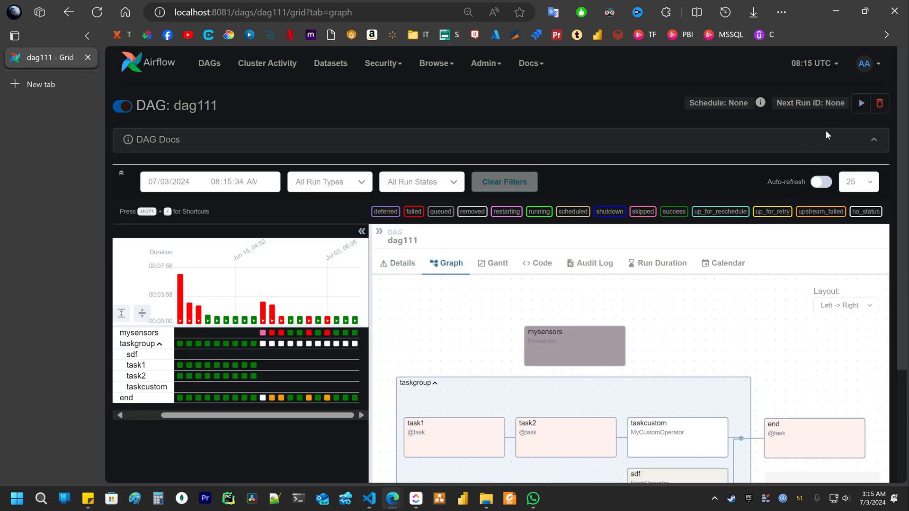
pyautogui.moveTo(859, 103)
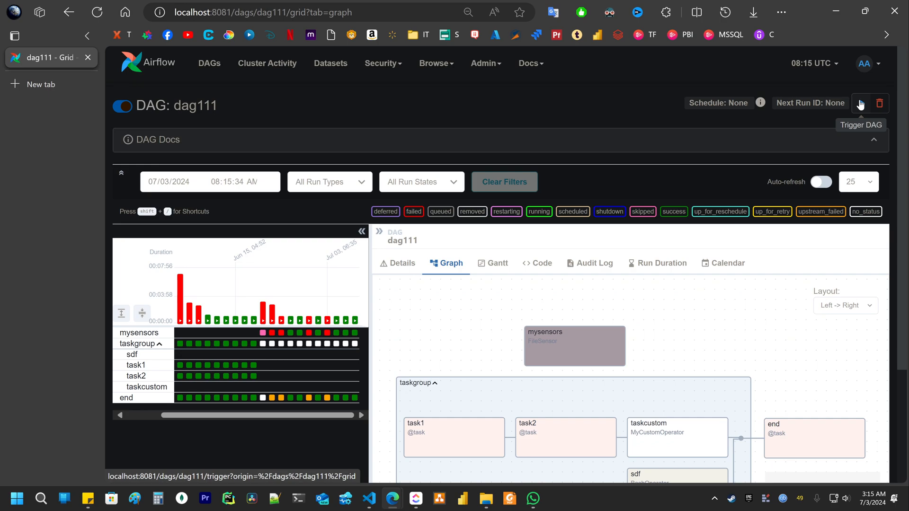
# Open dag111's Trigger DAG form and highlight the DAG conf Parameters showing name 'alex'
pyautogui.click(860, 103)
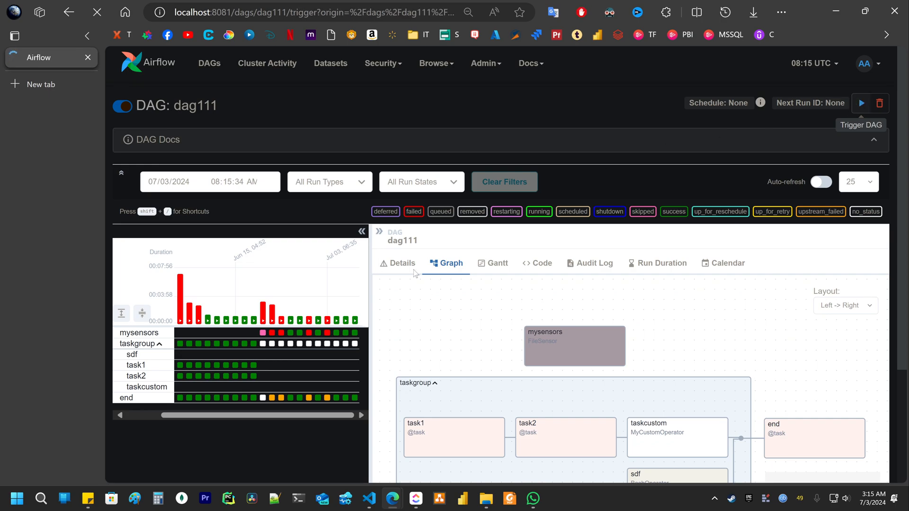
pyautogui.click(861, 103)
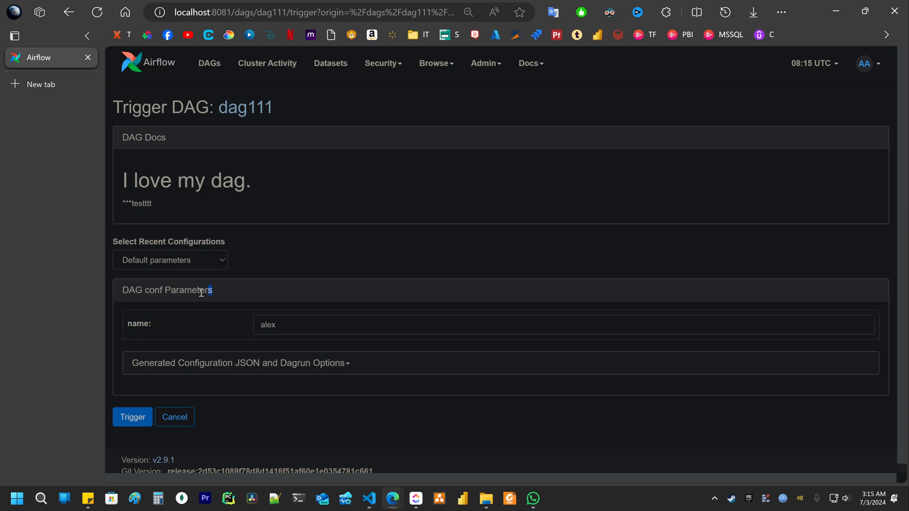
pyautogui.doubleClick(188, 290)
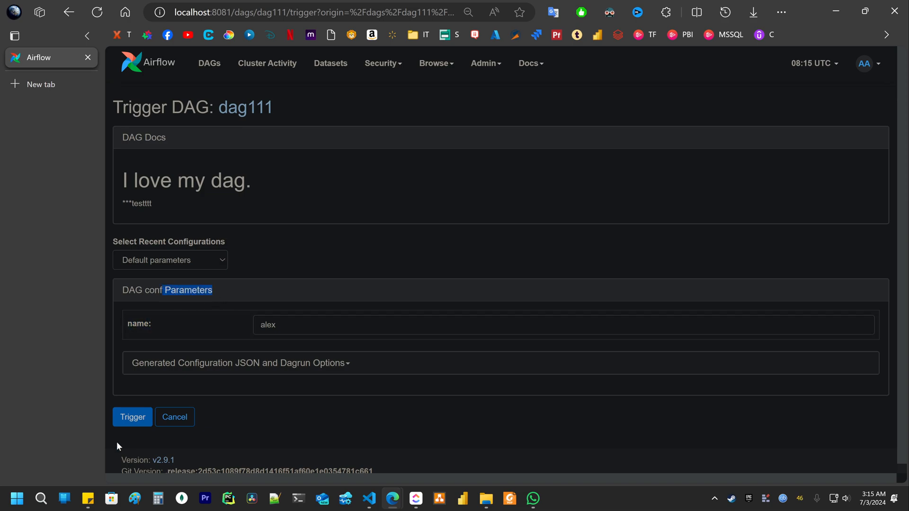
pyautogui.moveTo(141, 427)
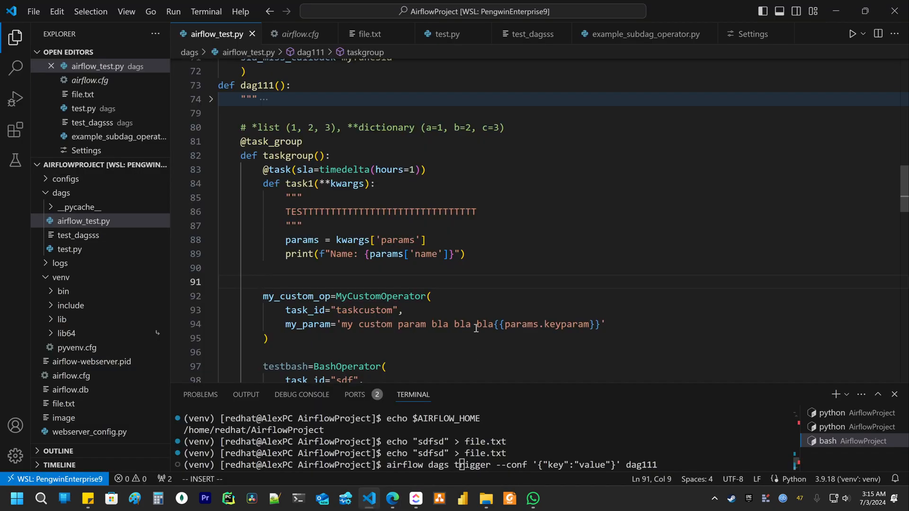
# Return to airflow_test.py on the blank line 90 below task1's print statement
pyautogui.click(431, 271)
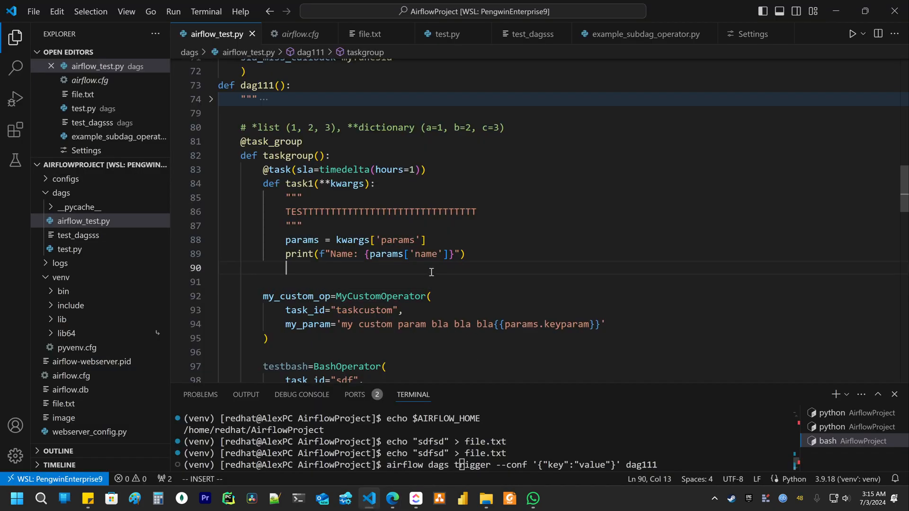